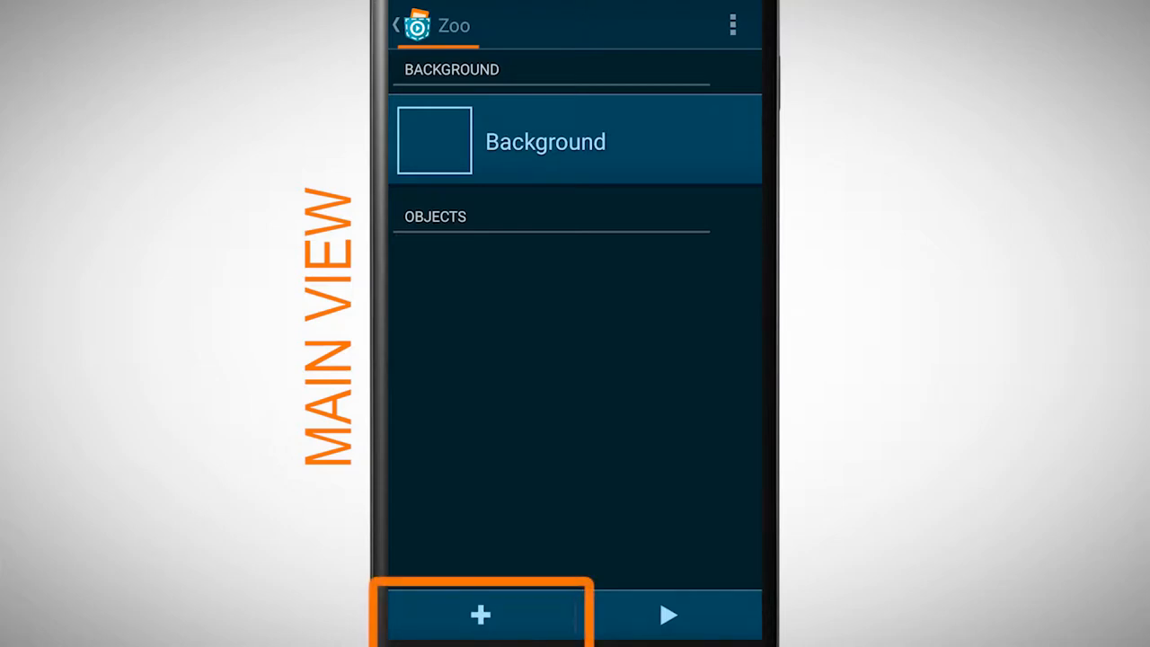
# Step: Bring up the New Object dialog for the Zoo project
pyautogui.click(480, 615)
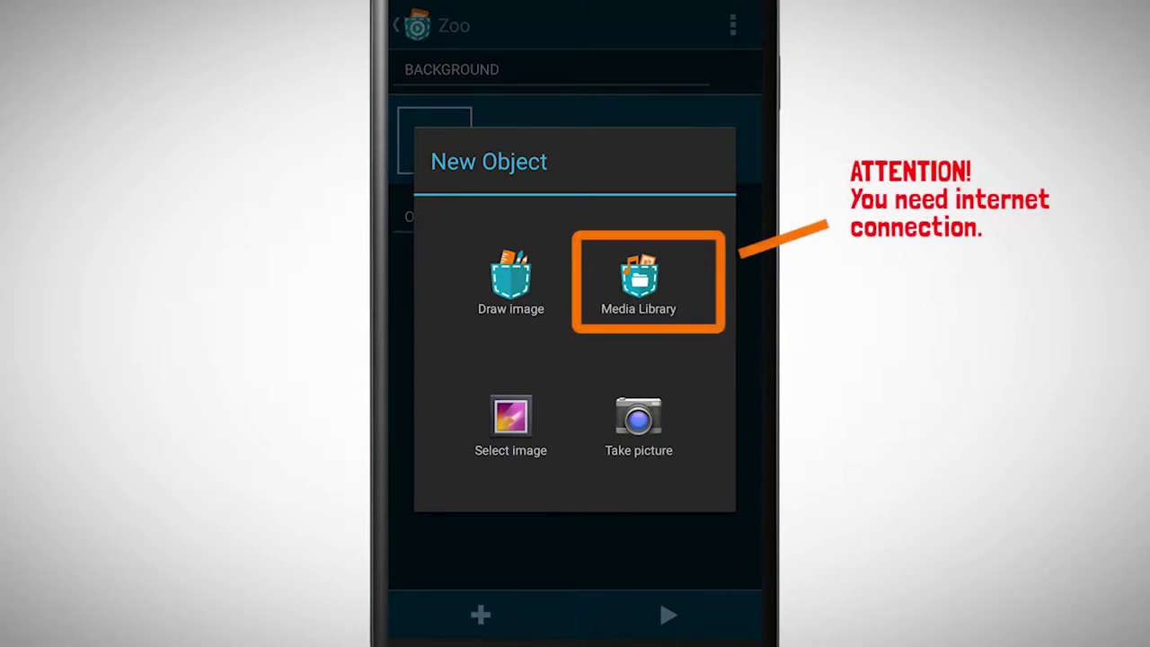
pyautogui.click(511, 423)
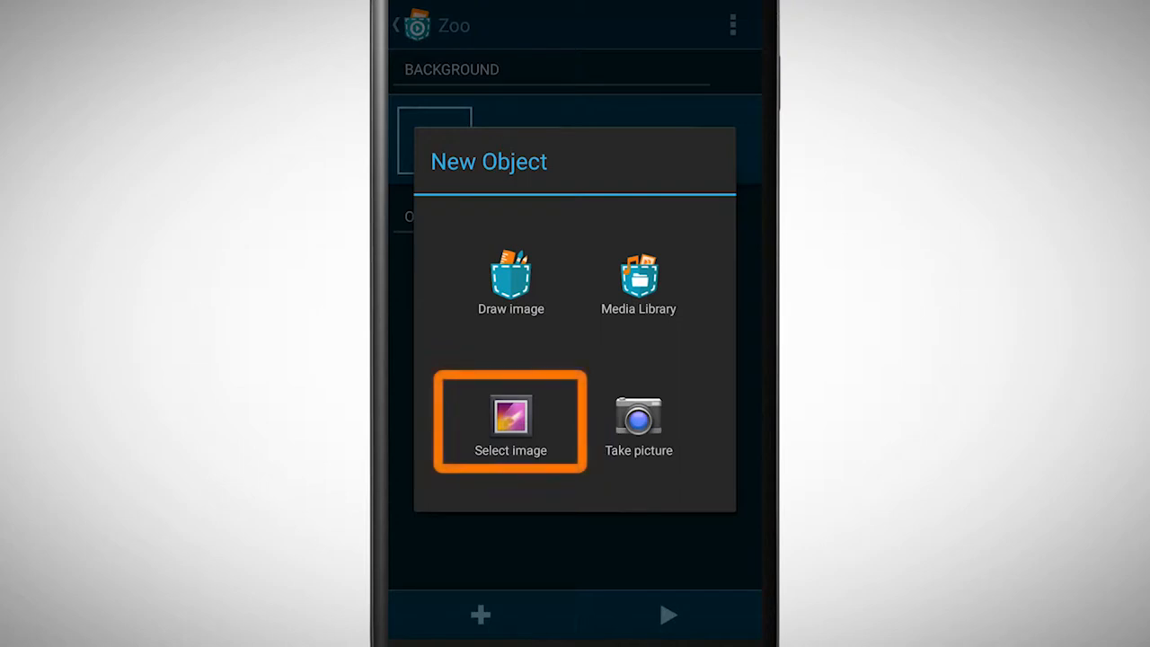
pyautogui.click(639, 424)
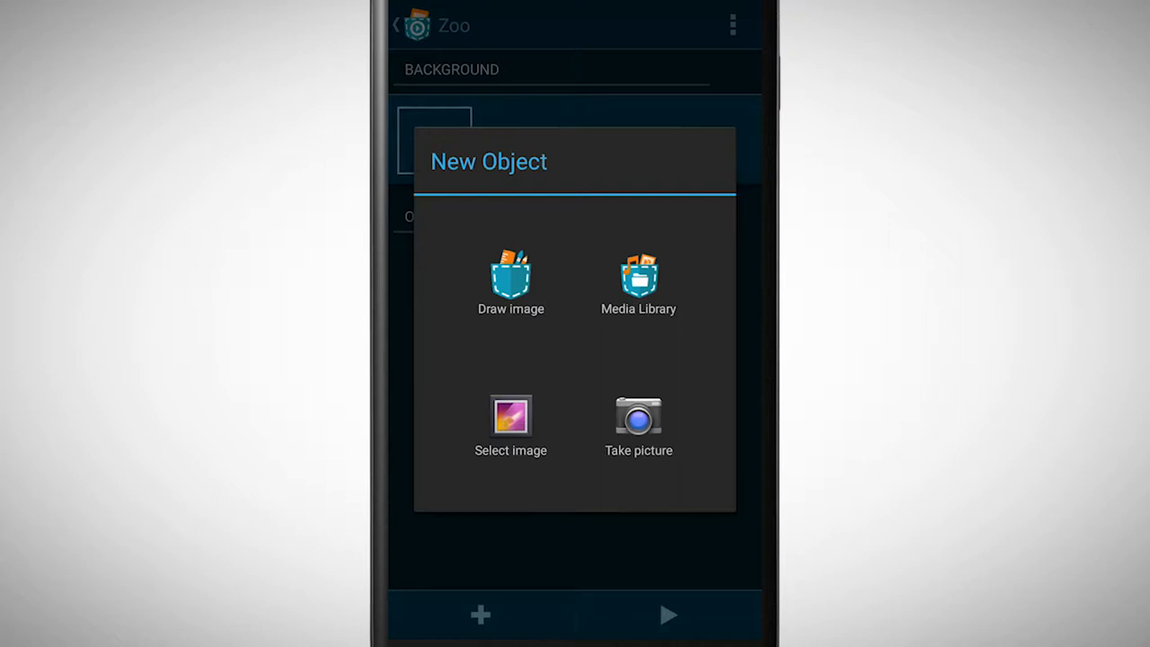
# Step: Open the Media Library, scroll to Pocket Family and pick the front-facing panda
pyautogui.click(638, 281)
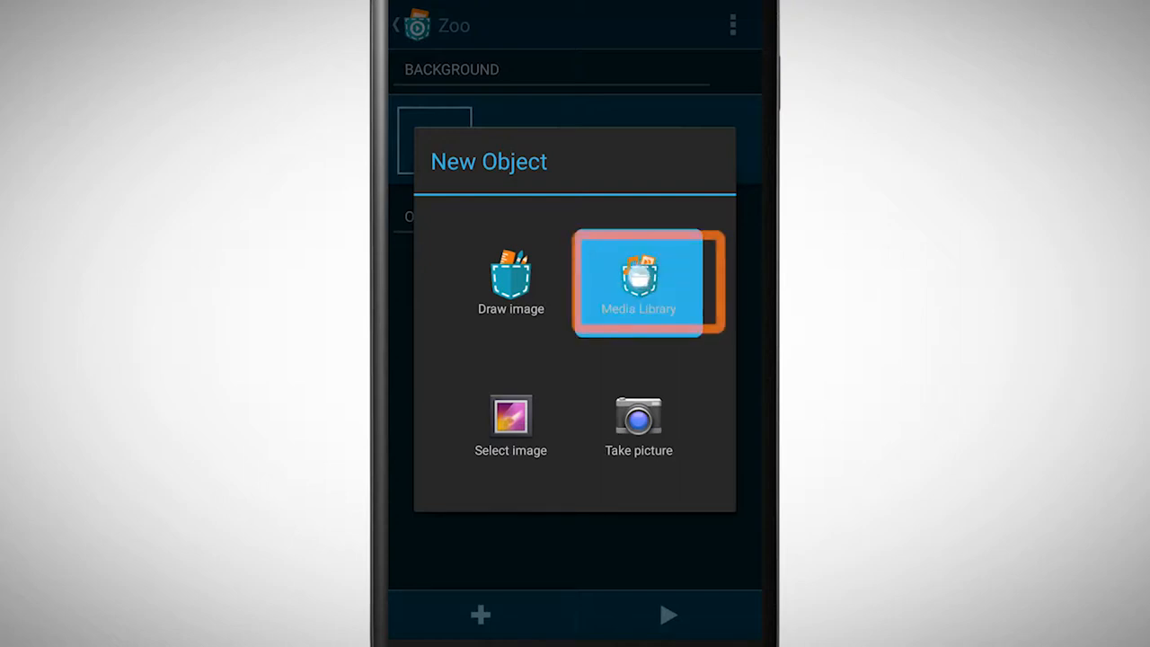
pyautogui.click(638, 281)
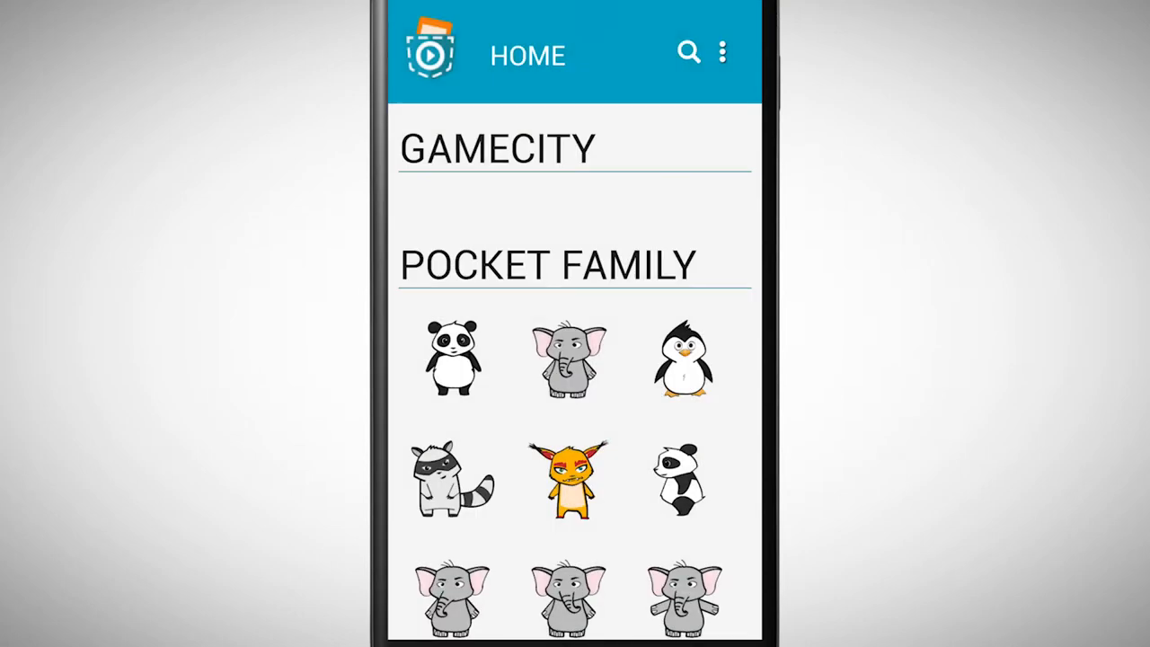
pyautogui.scroll(-3)
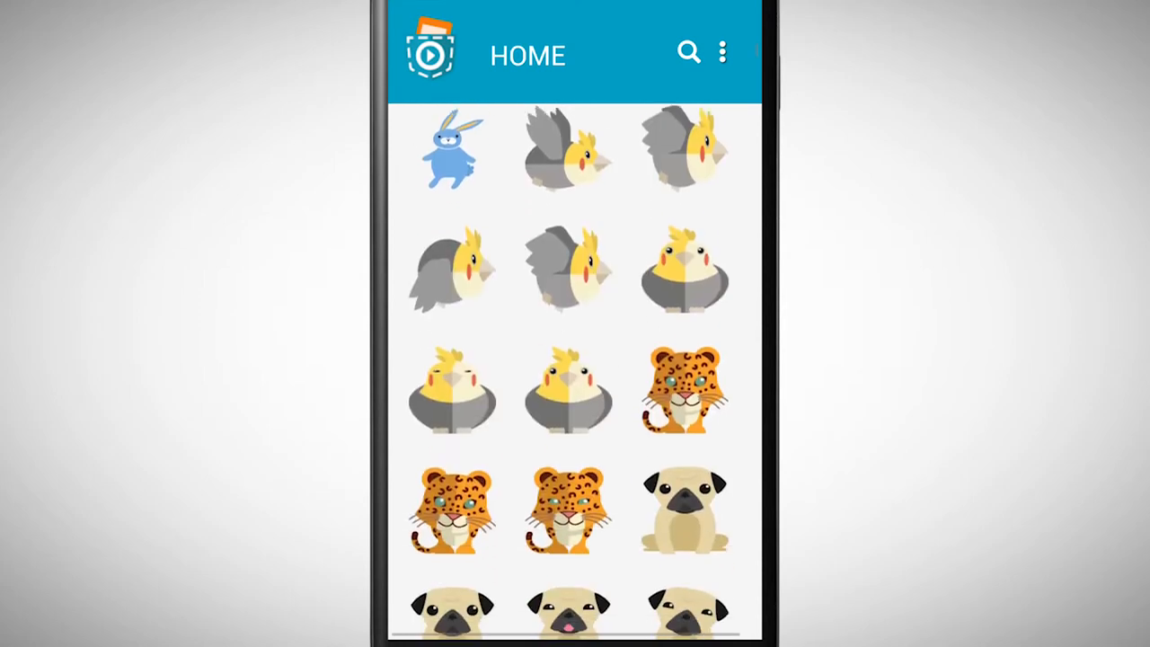
pyautogui.scroll(-3)
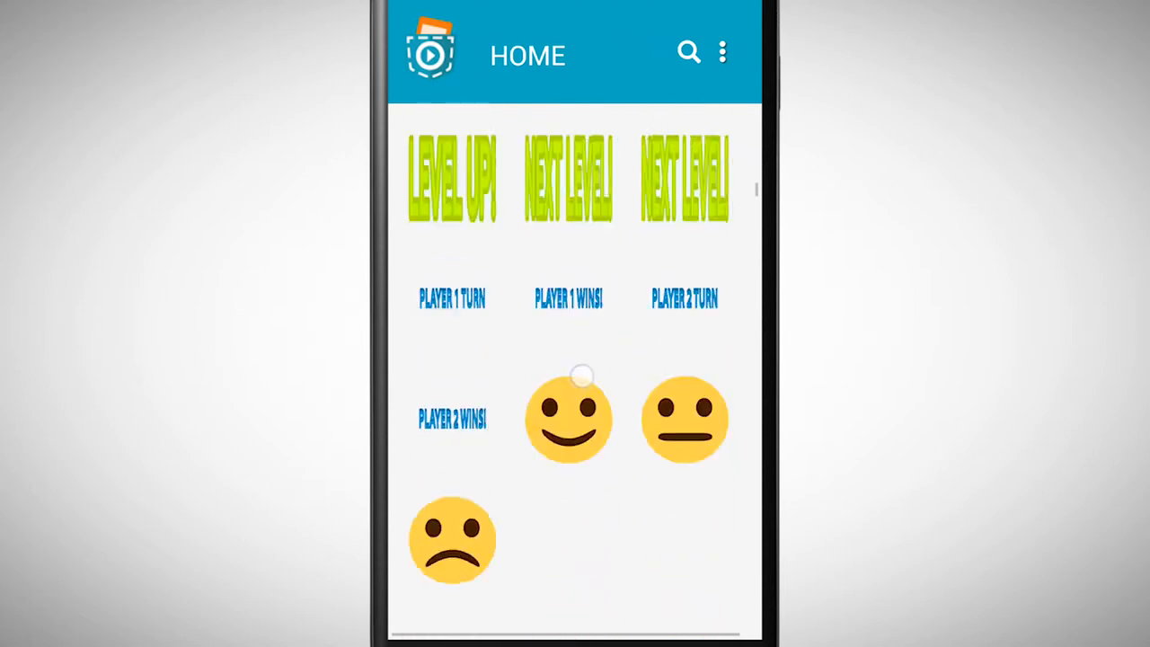
pyautogui.scroll(-3)
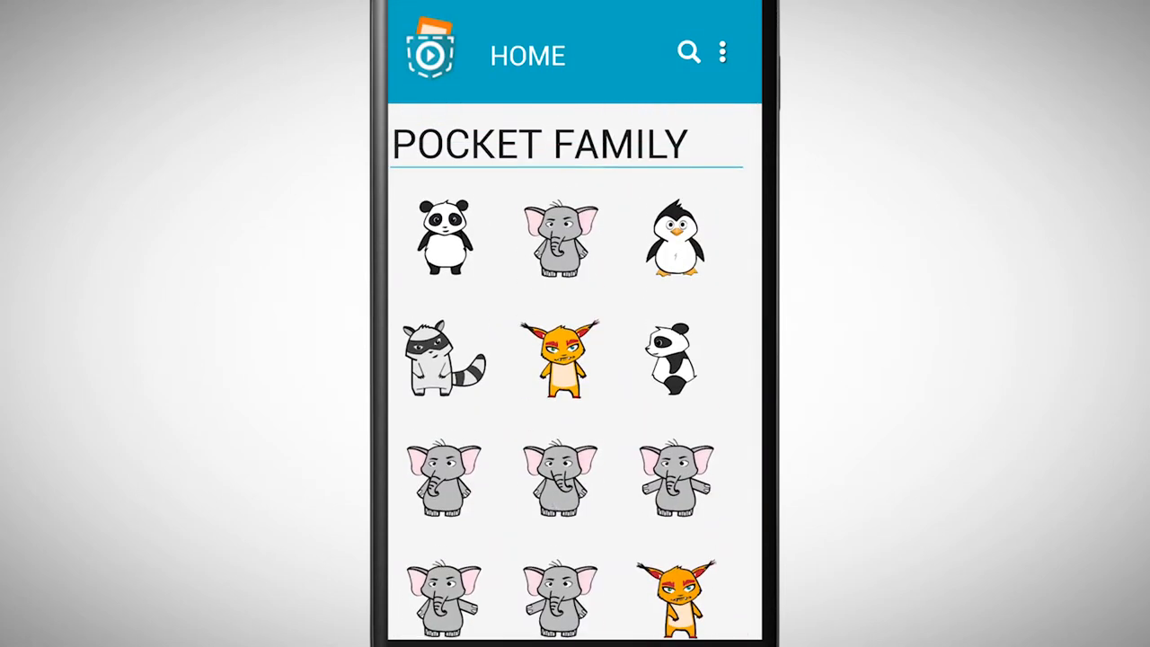
pyautogui.click(560, 357)
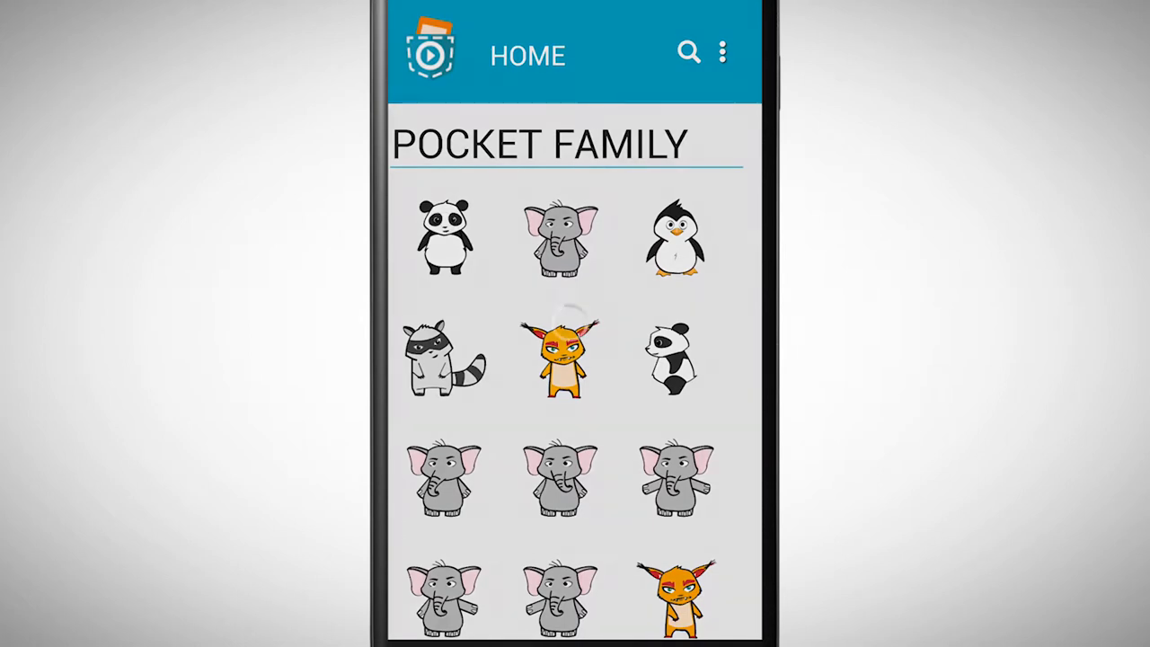
# Step: Add the panda image as a new object named 'panda'
pyautogui.click(443, 238)
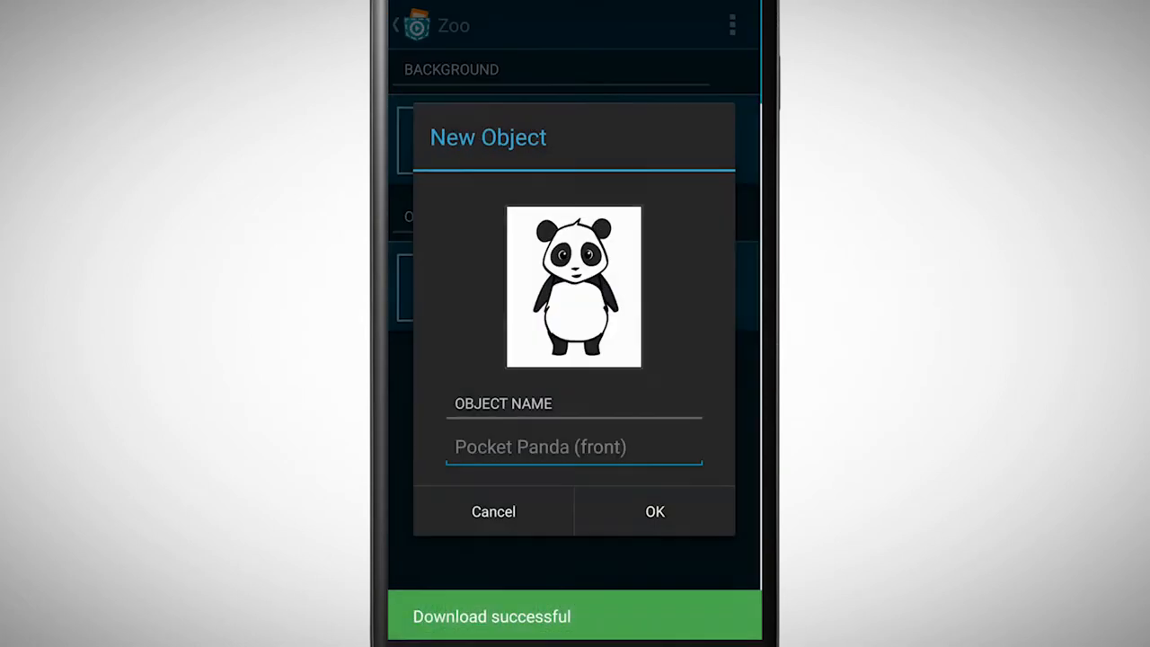
pyautogui.click(574, 446)
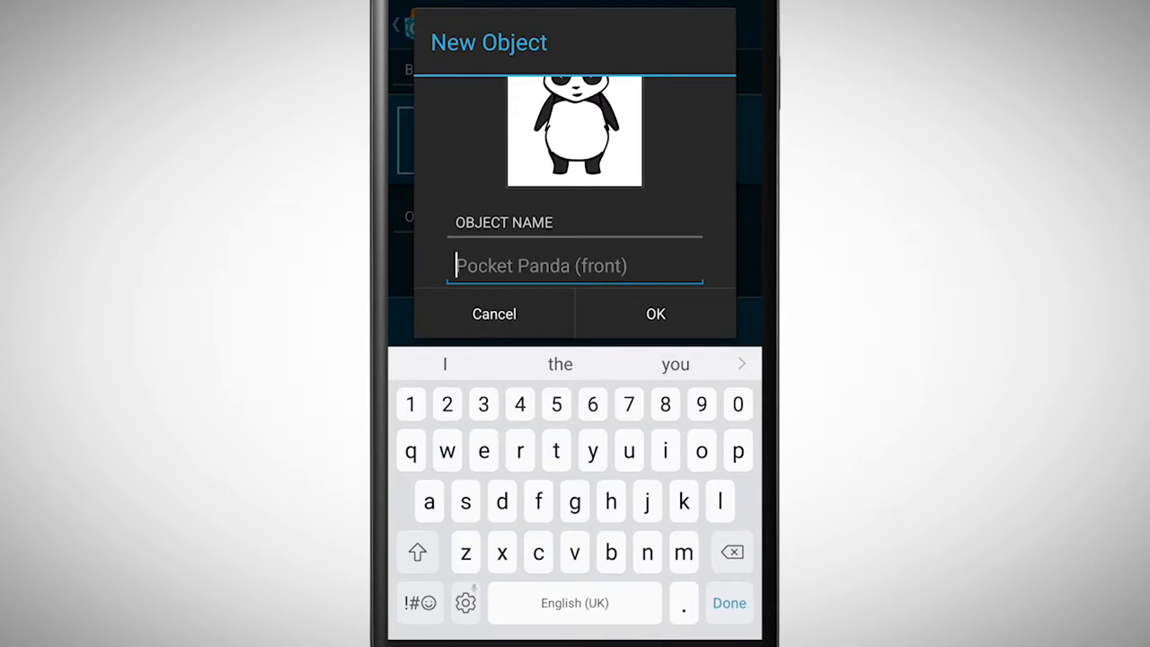
pyautogui.write('pa')
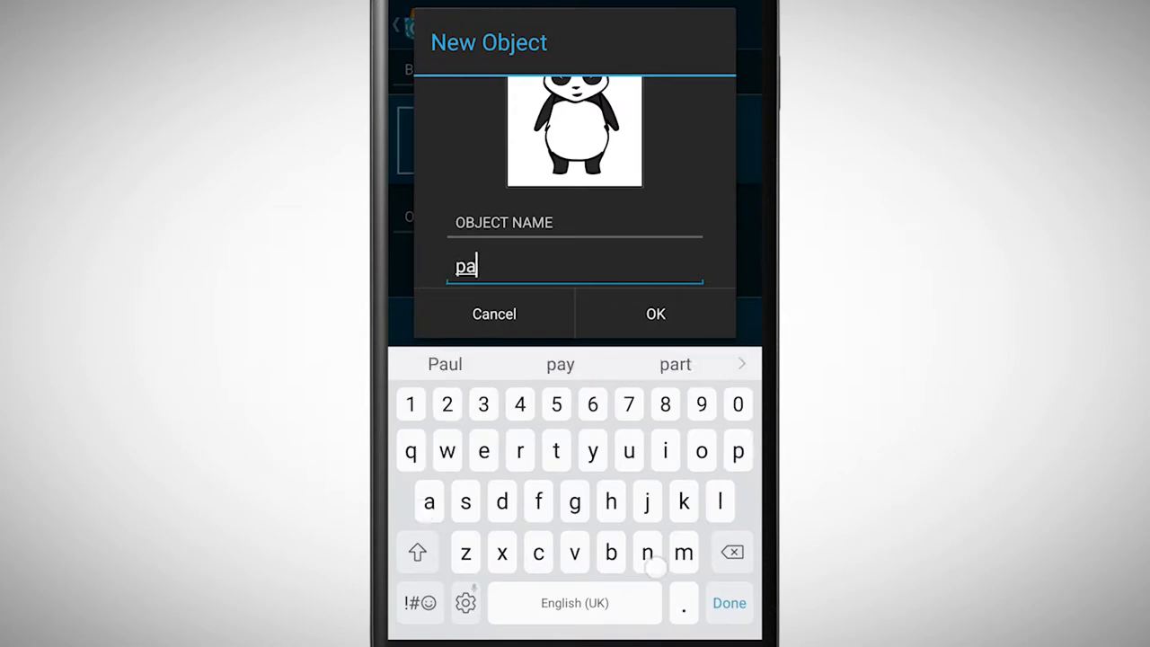
pyautogui.write('nda')
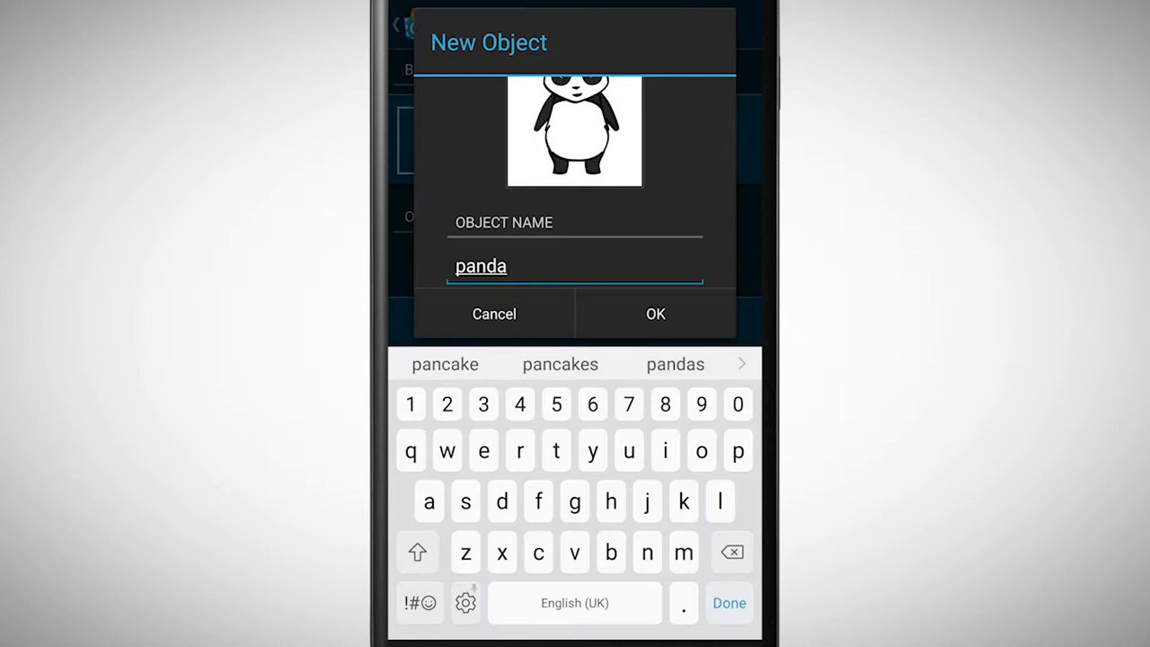
pyautogui.click(655, 313)
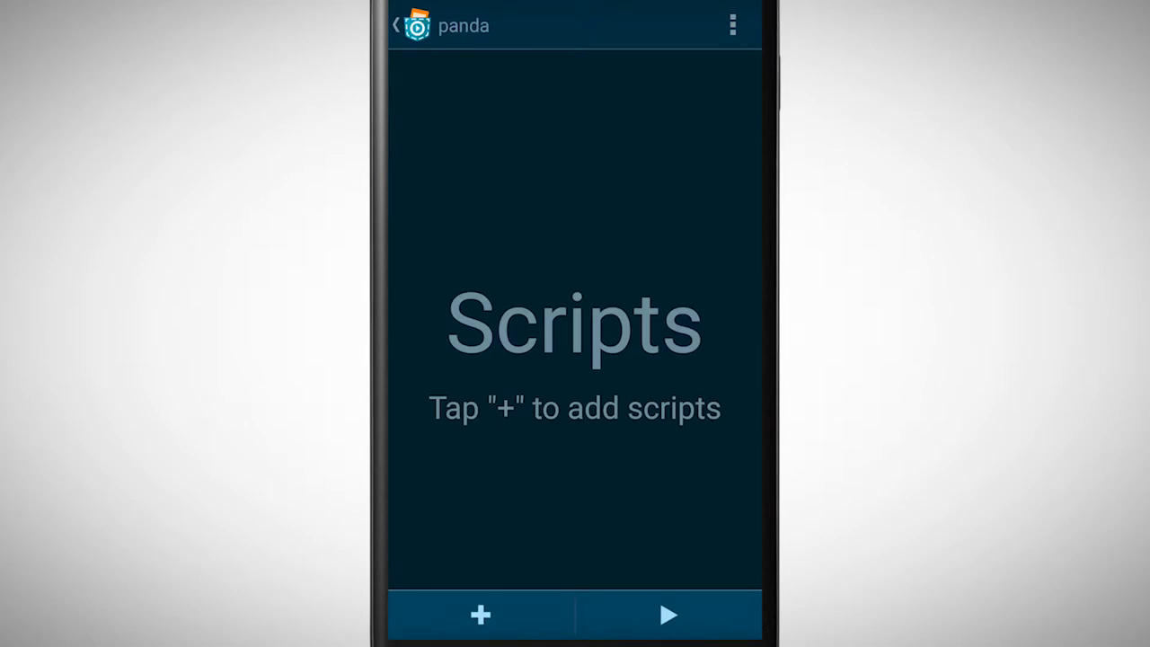
# Step: Add a 'When program starts' event brick to the panda's script
pyautogui.click(480, 615)
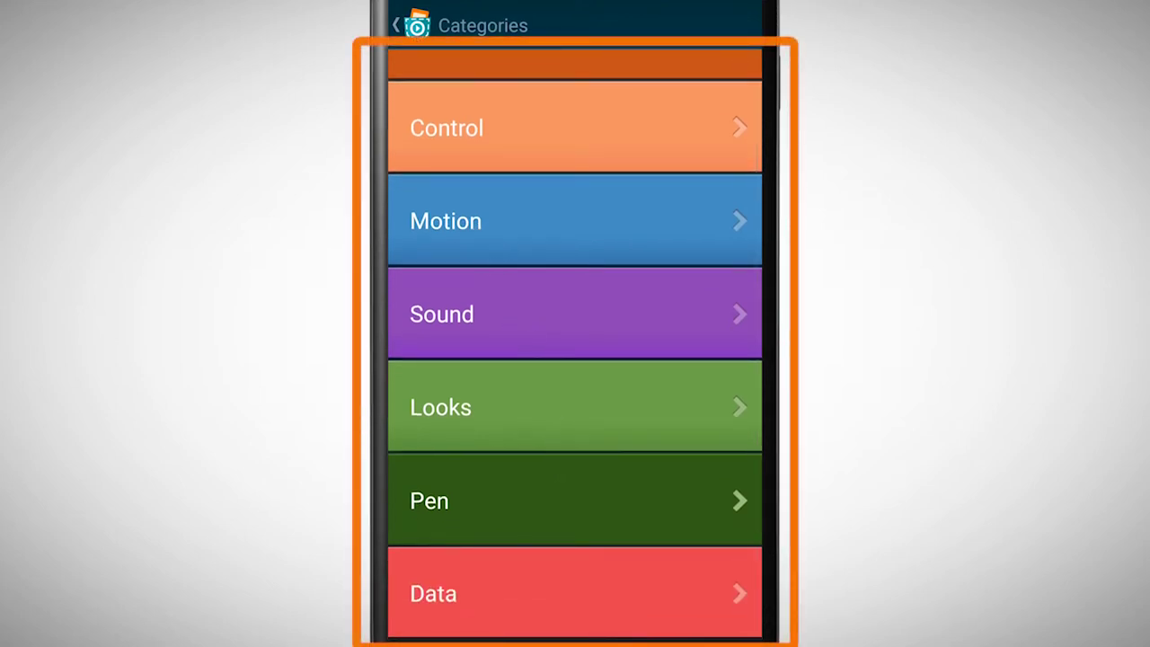
pyautogui.scroll(-3)
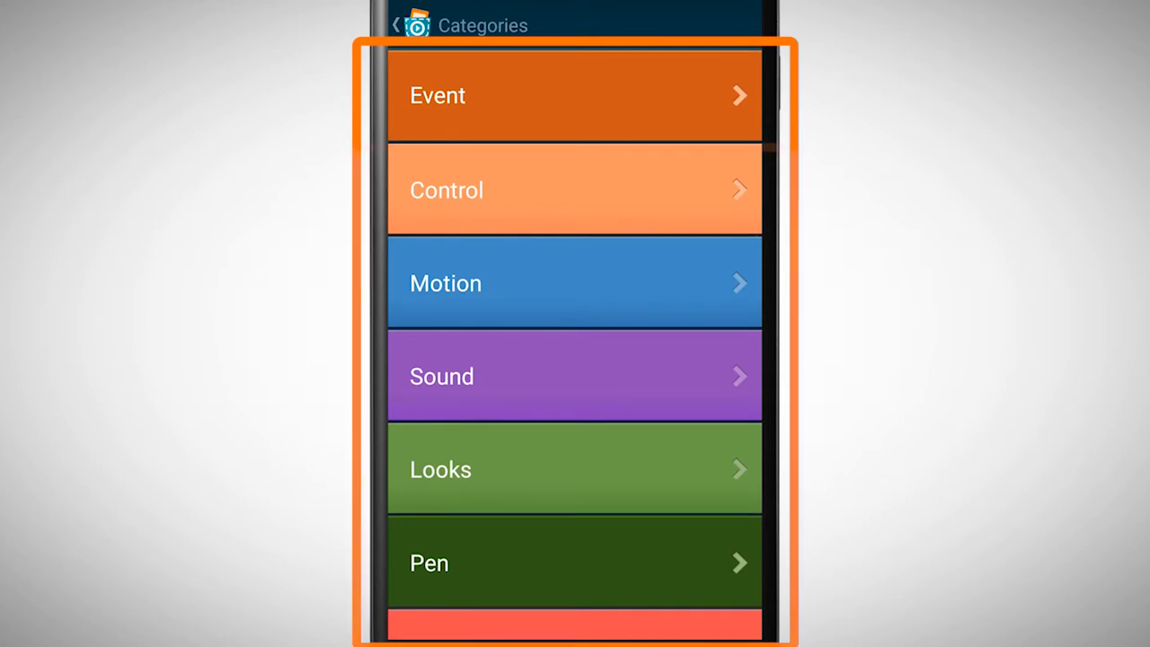
pyautogui.click(574, 95)
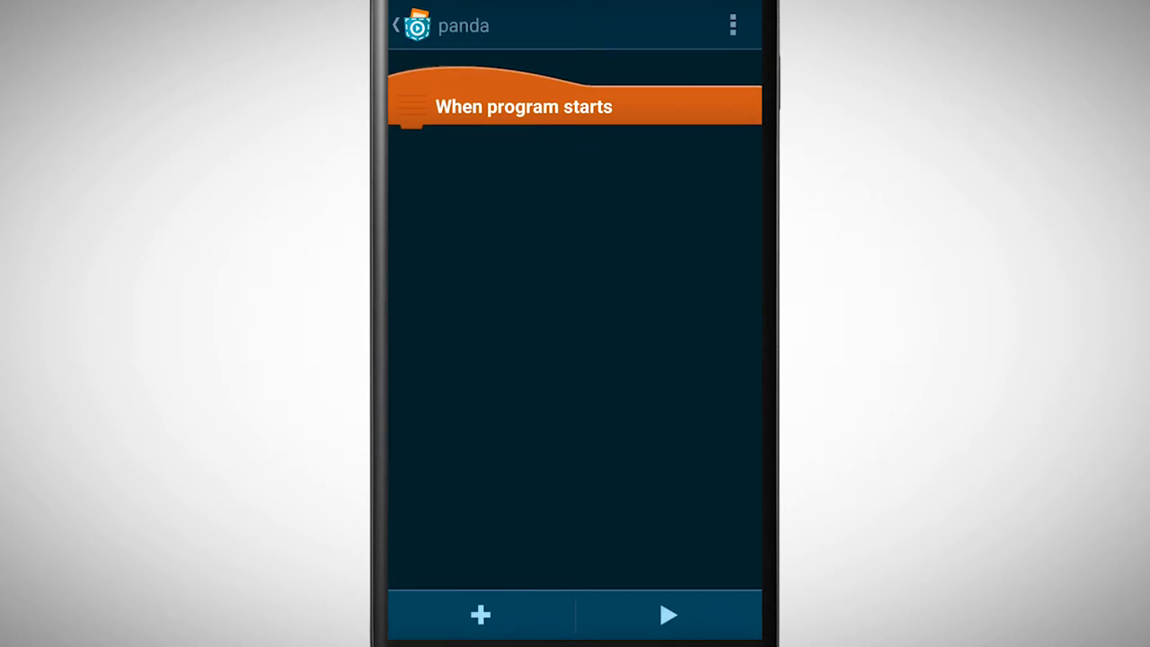
# Step: Place a 'Wait 1 second' Control brick under 'When program starts'
pyautogui.click(481, 615)
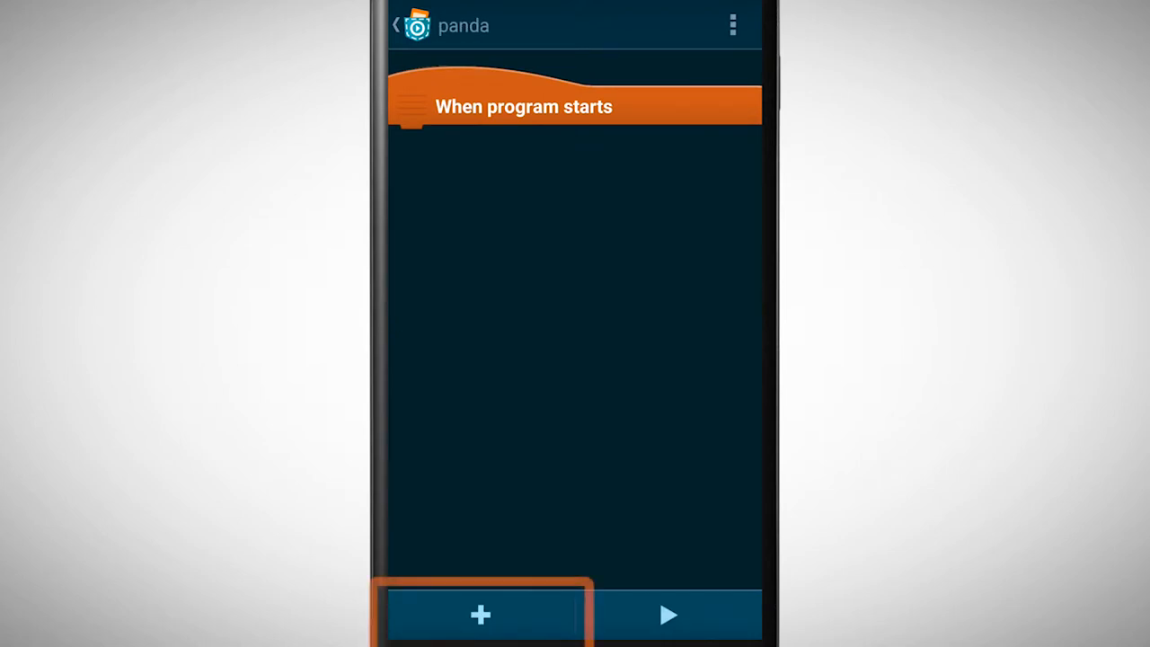
pyautogui.click(480, 614)
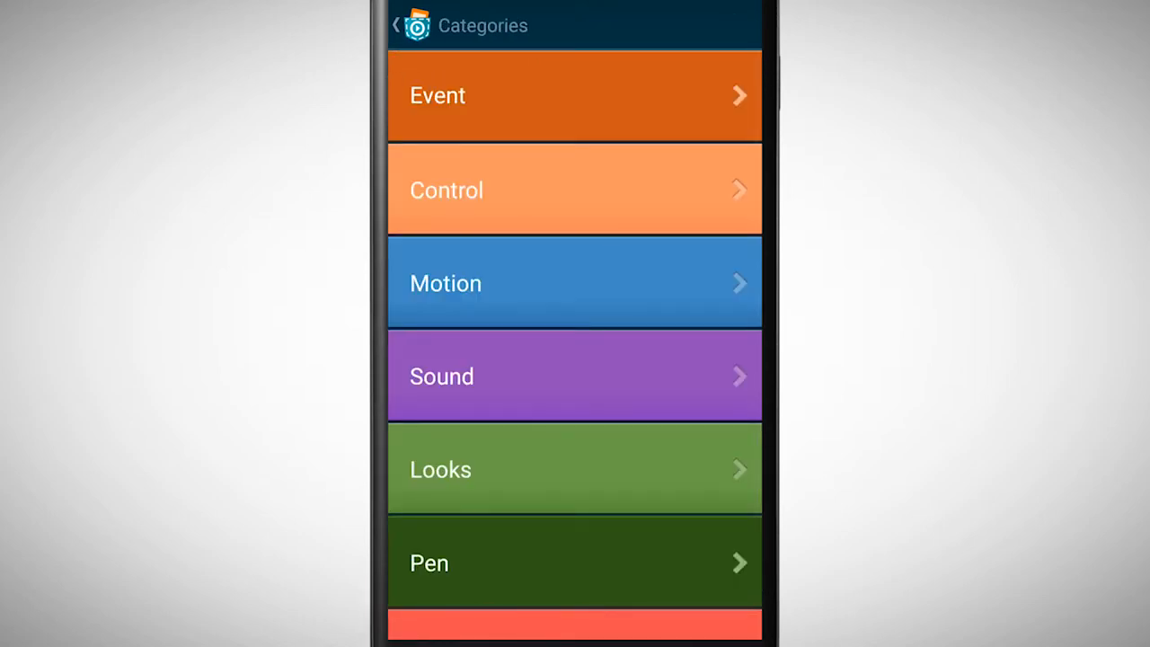
pyautogui.click(574, 190)
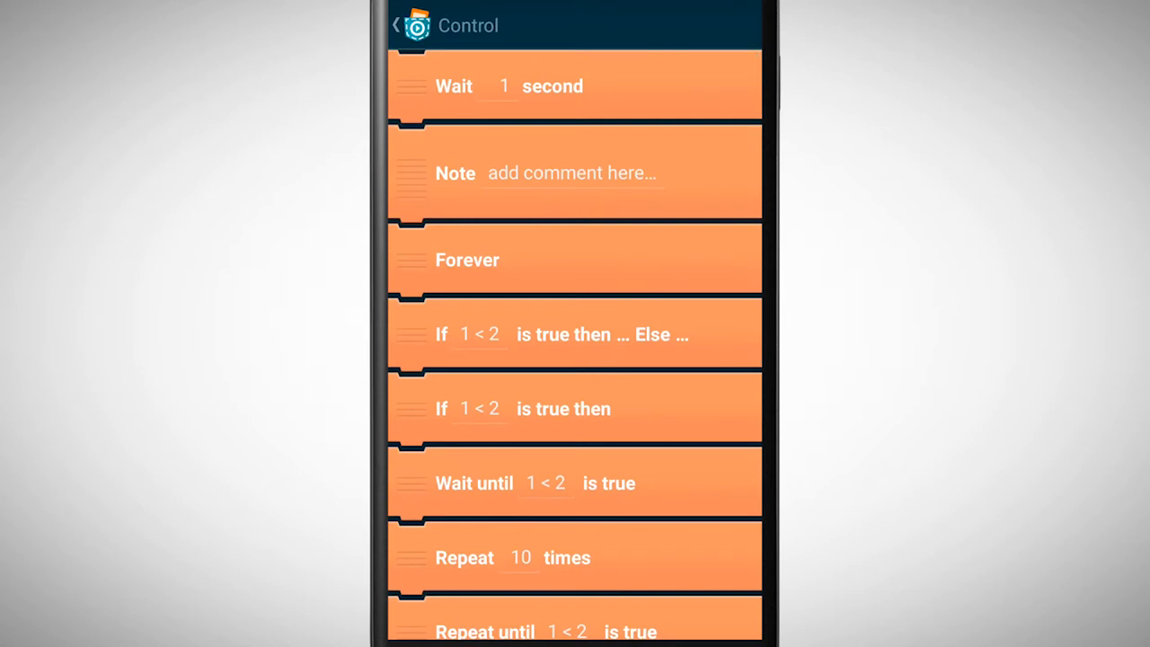
pyautogui.click(395, 25)
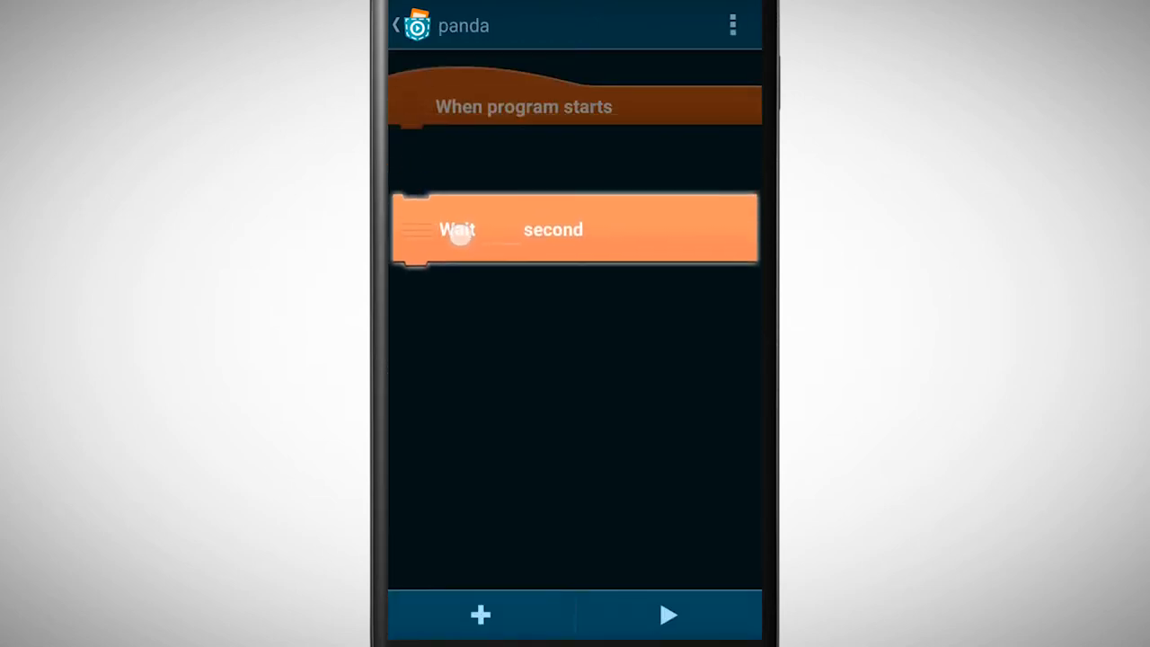
pyautogui.moveTo(575, 229); pyautogui.dragTo(575, 161)
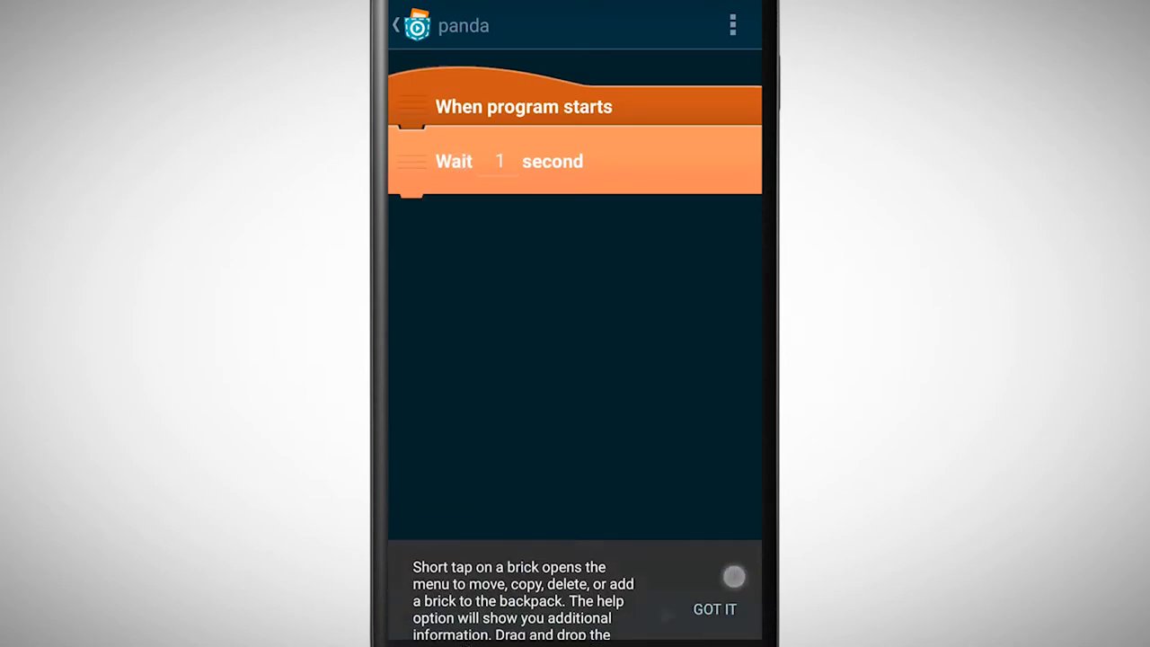
pyautogui.click(714, 609)
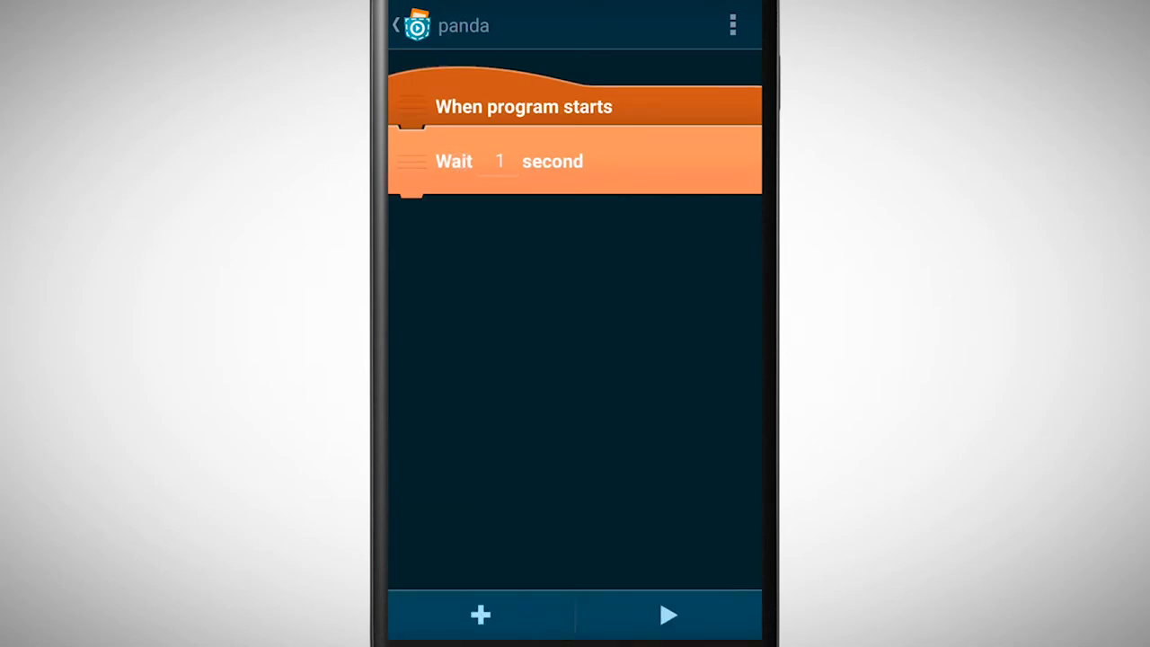
# Step: Start adding a 'Change size by 10' brick below the Wait brick
pyautogui.click(481, 615)
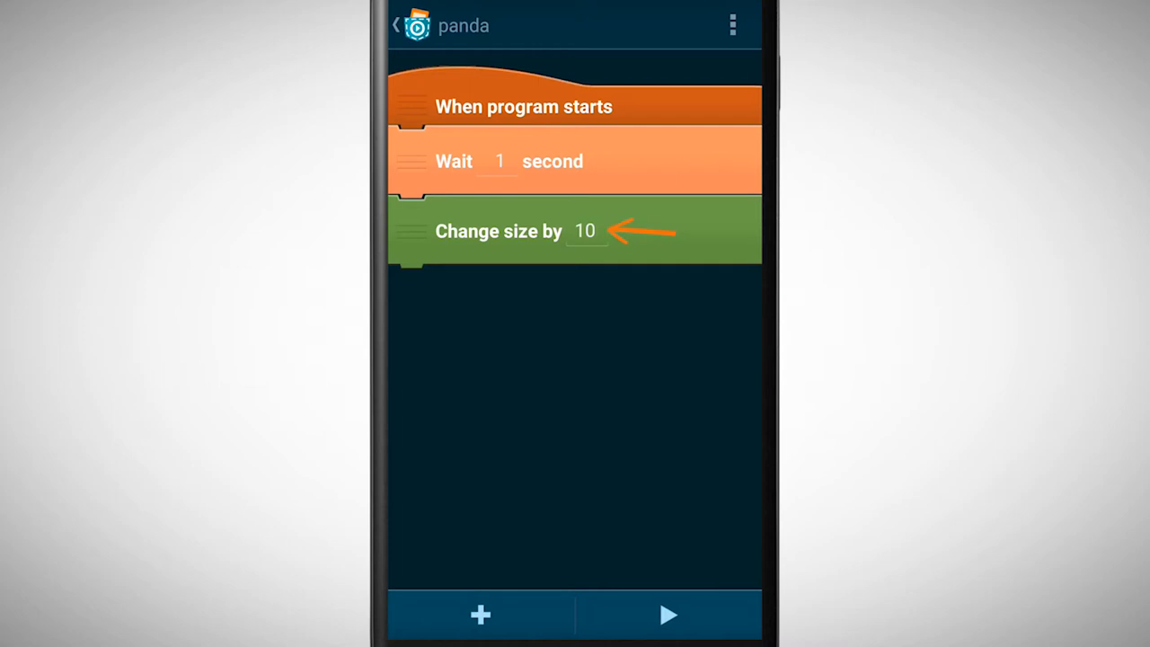
# Step: Change the size-change amount from 10 to 50 in the Formula Editor
pyautogui.click(584, 231)
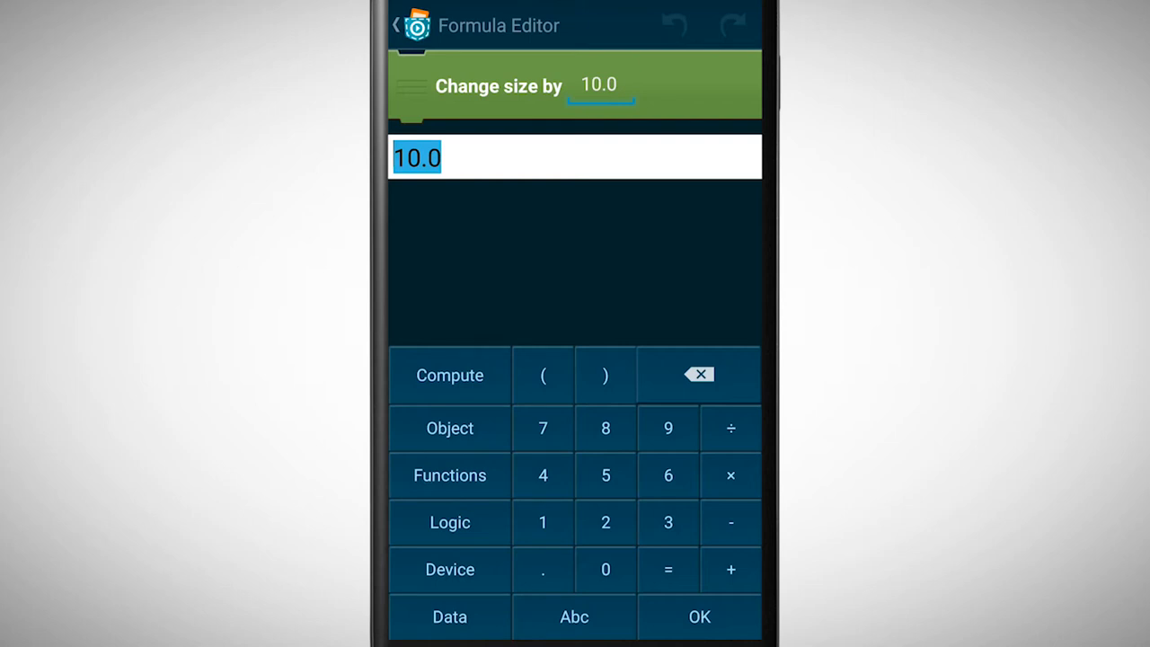
pyautogui.write('50')
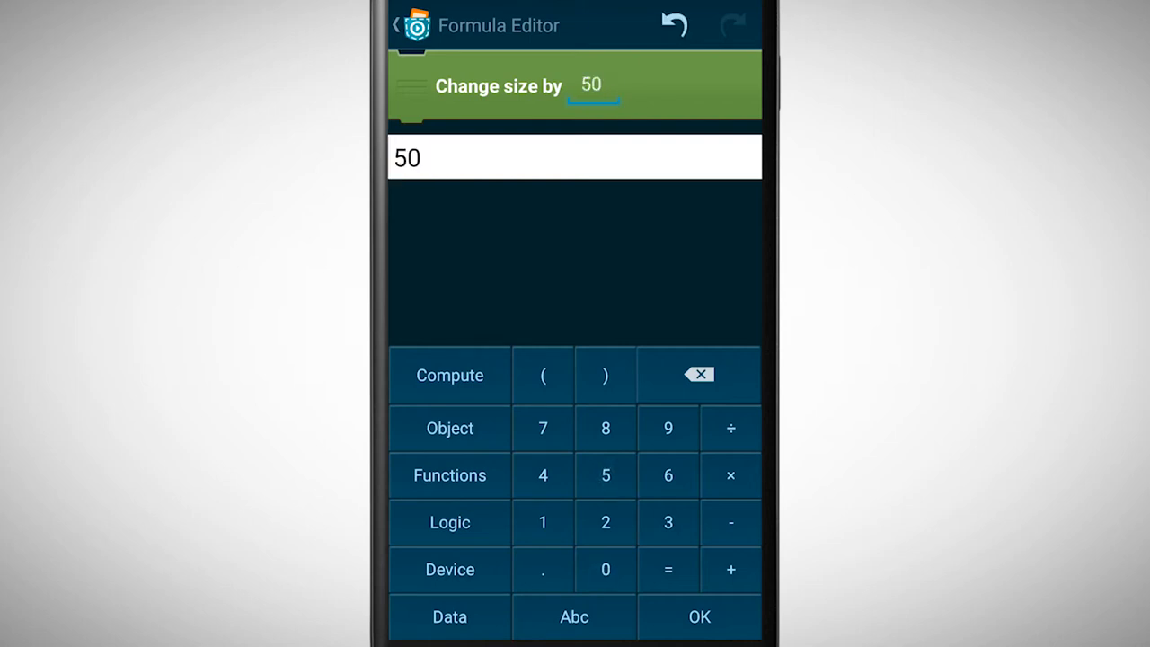
pyautogui.click(699, 616)
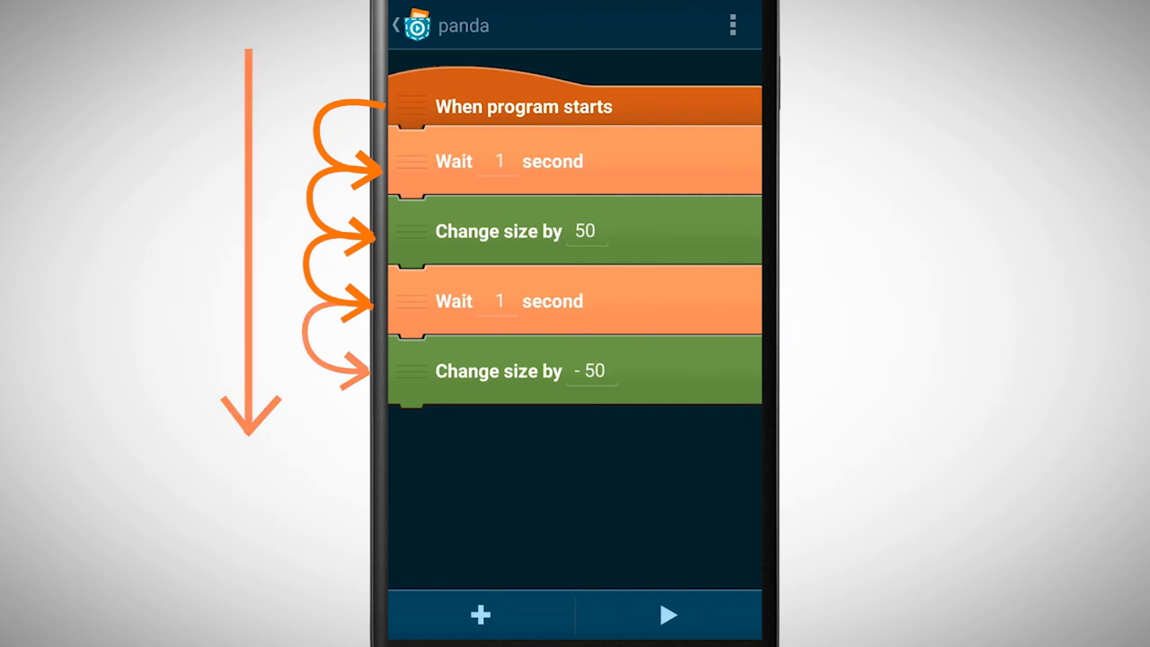
pyautogui.click(669, 615)
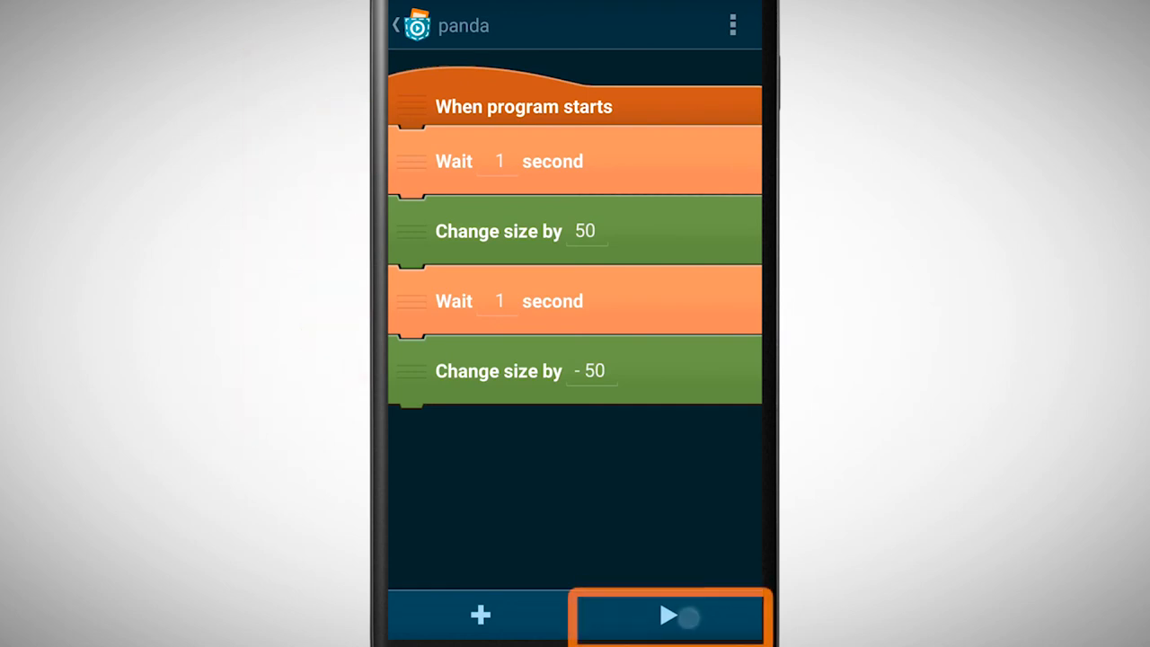
pyautogui.click(669, 615)
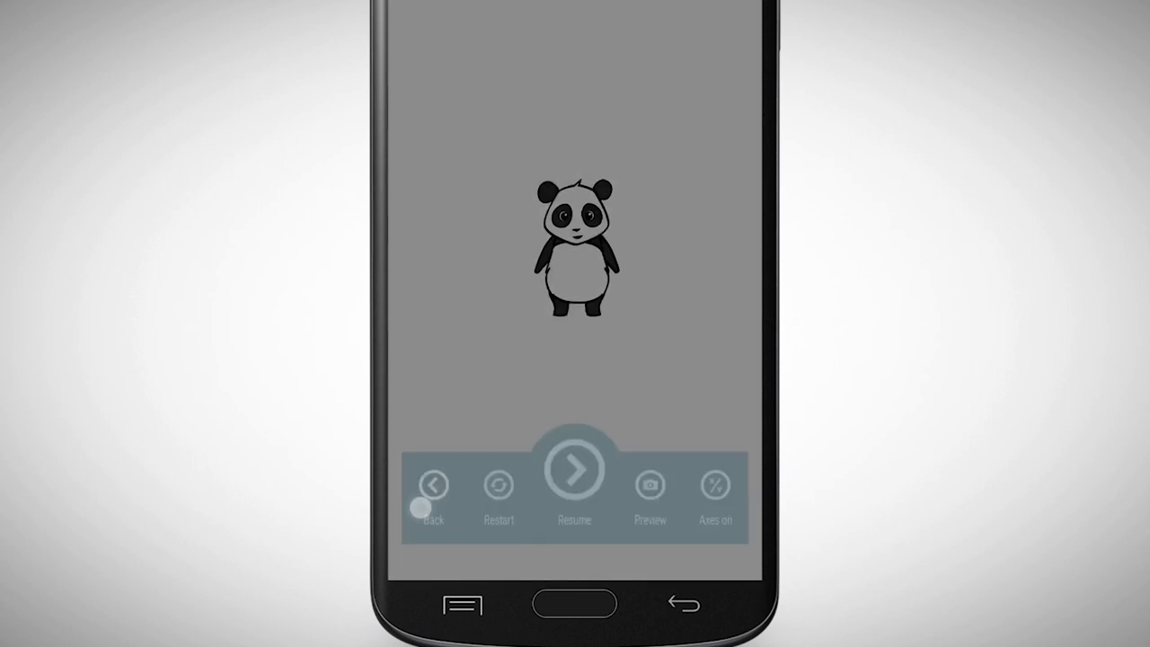
pyautogui.click(432, 485)
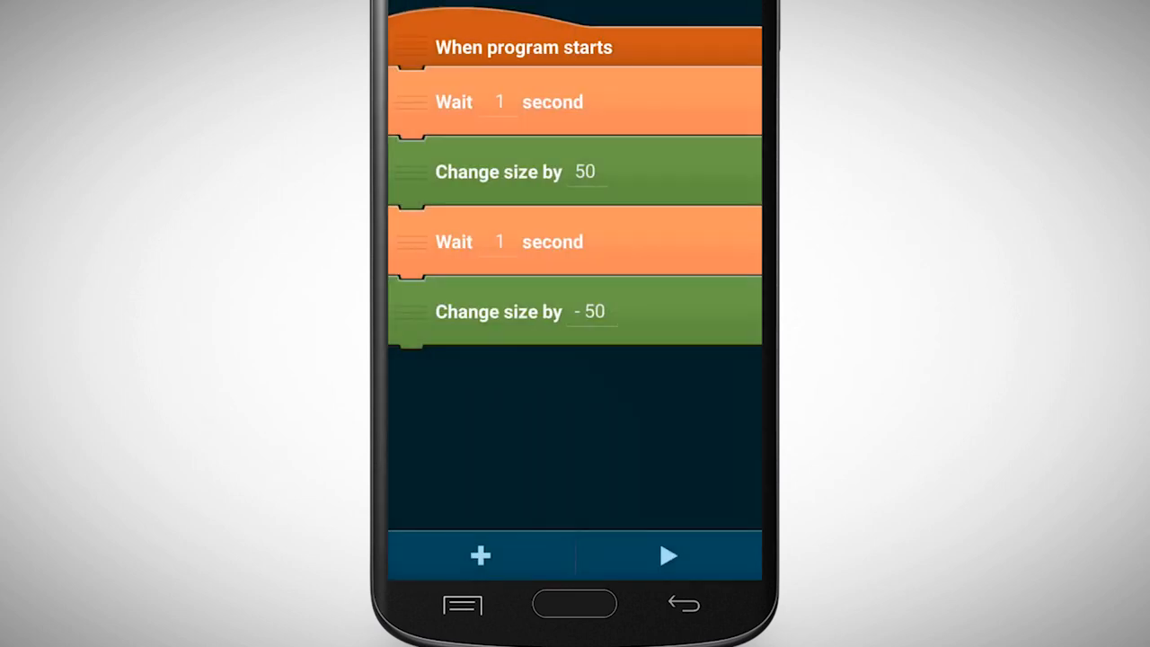